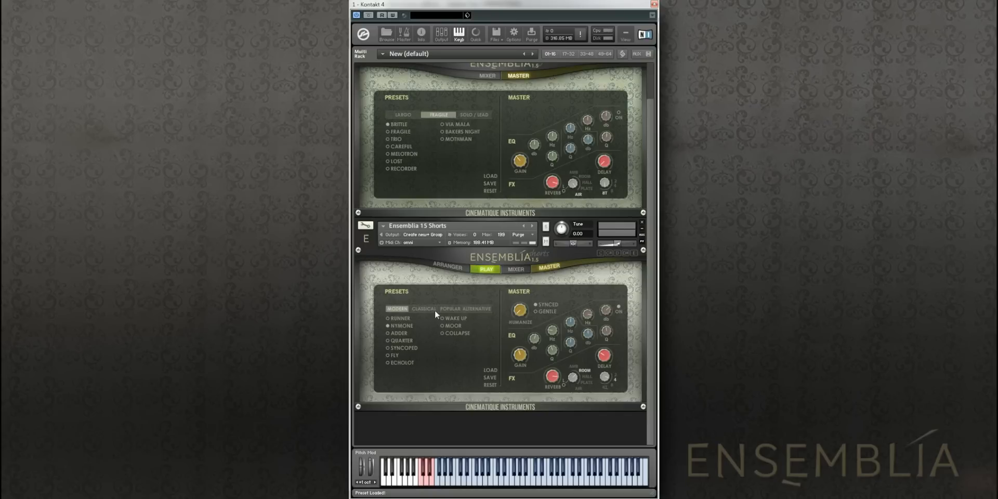
Step: Show the Ensemblia Shorts mixer page with its instrument strips
left_click(516, 268)
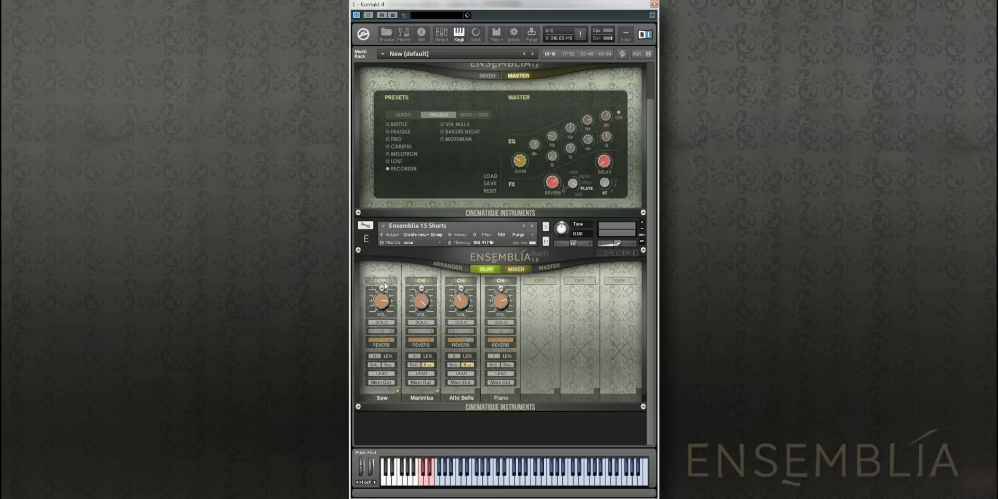
left_click(381, 281)
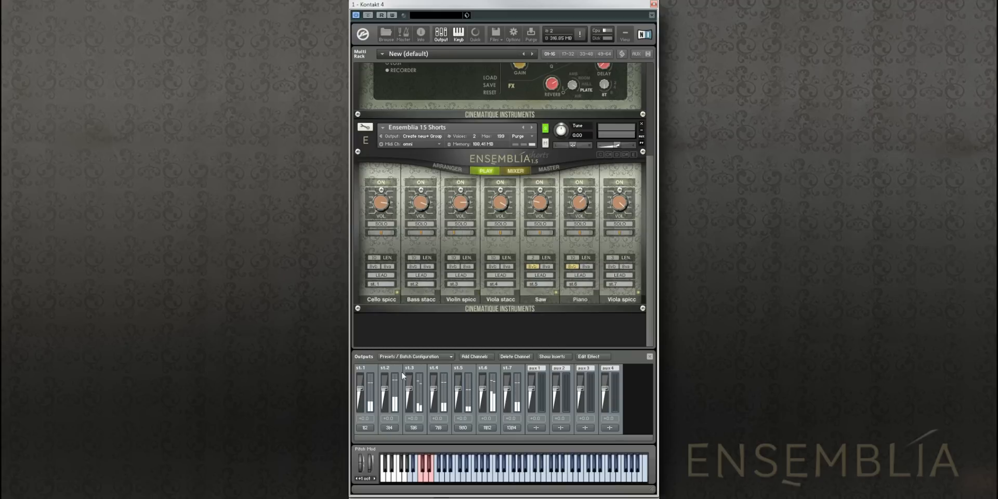
Step: Show the Outputs panel with stereo channels st.1 to st.7 and aux channels
left_click(515, 171)
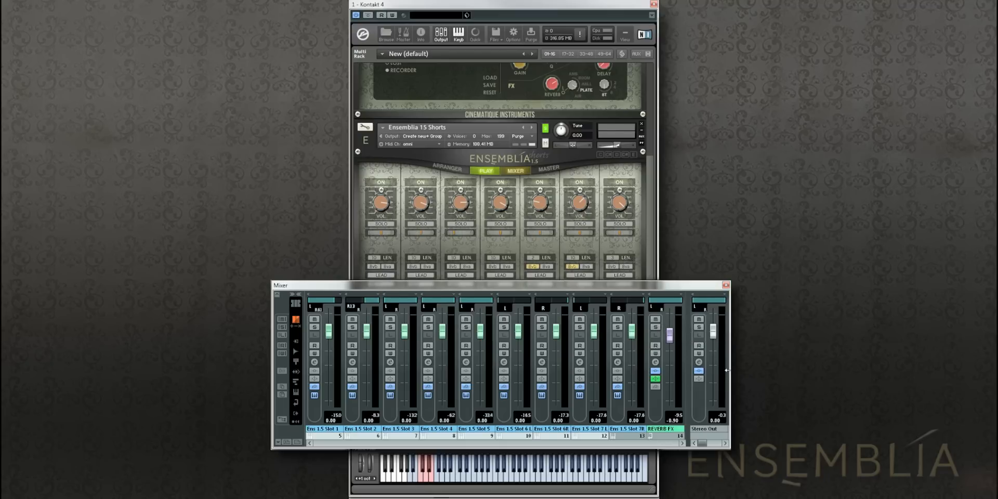